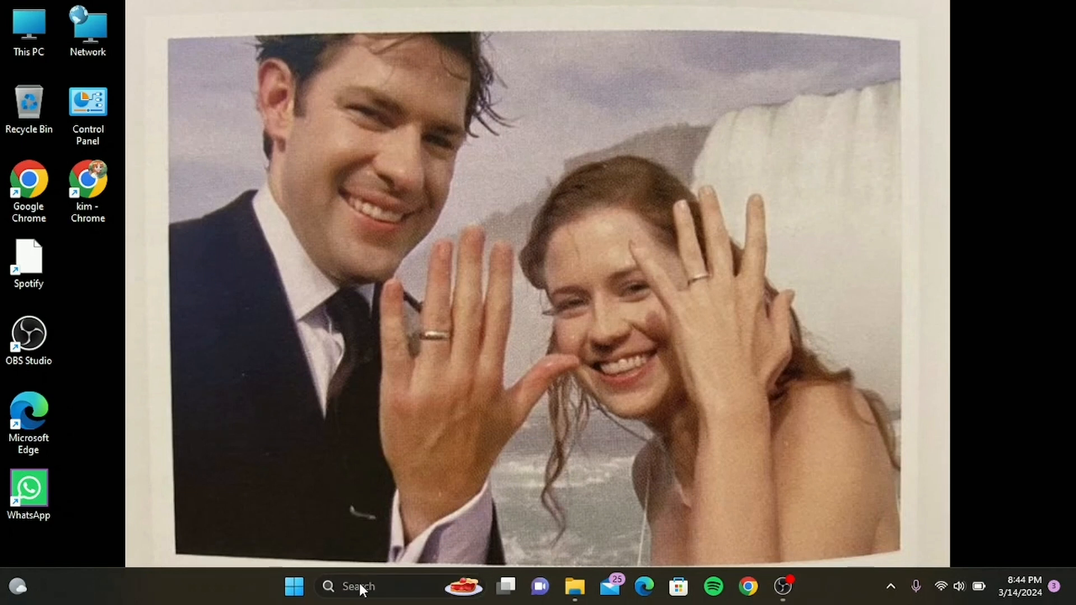
Search 'whatsApp', uninstall the found WhatsApp app from its actions and return to the desktop
text(whatsApp)
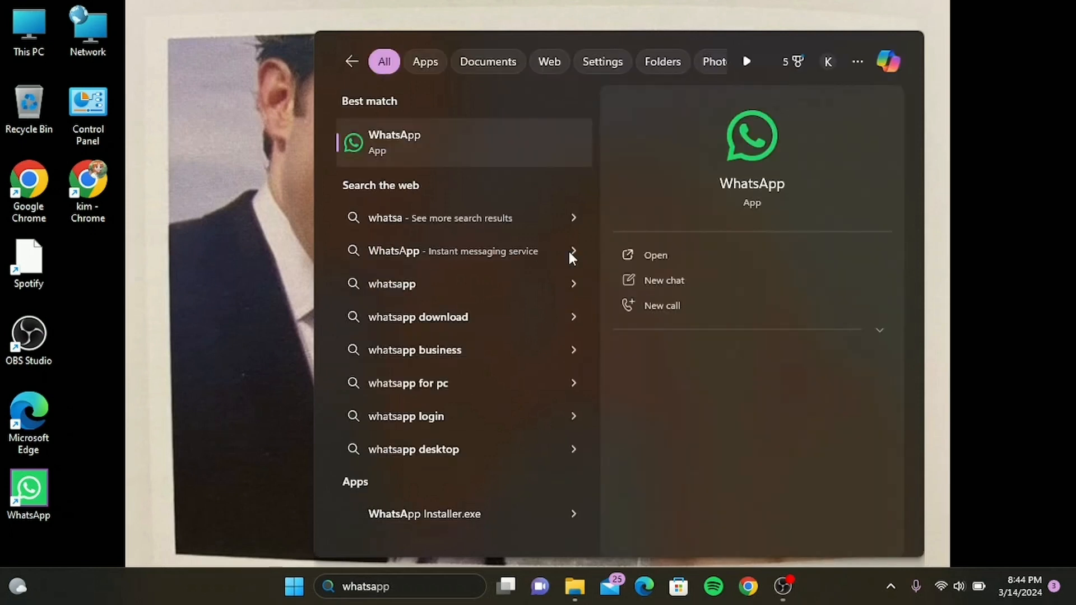
mouse_move(535, 155)
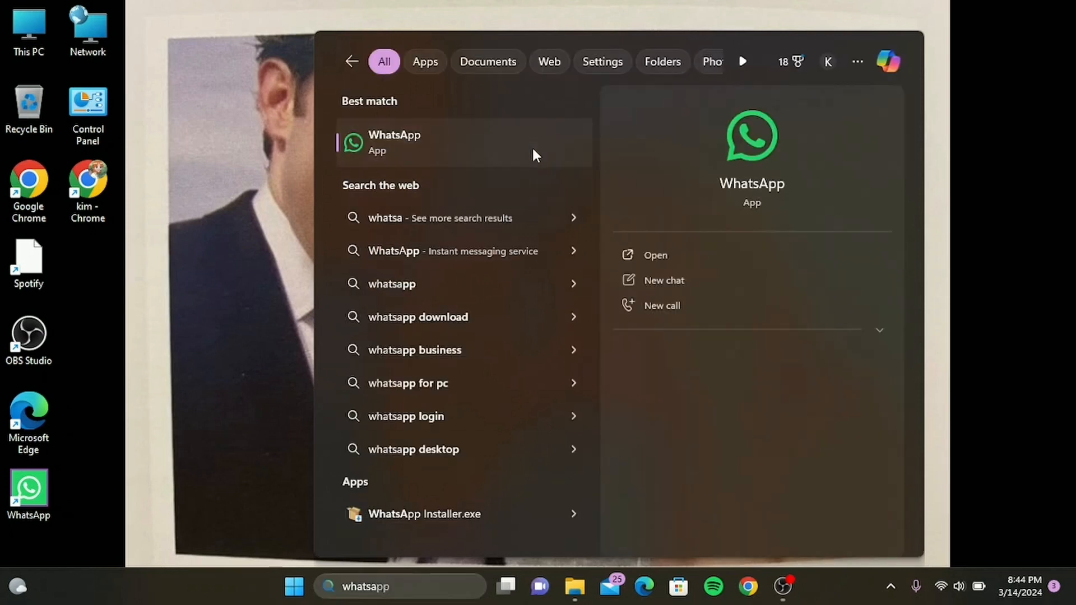
right_click(395, 142)
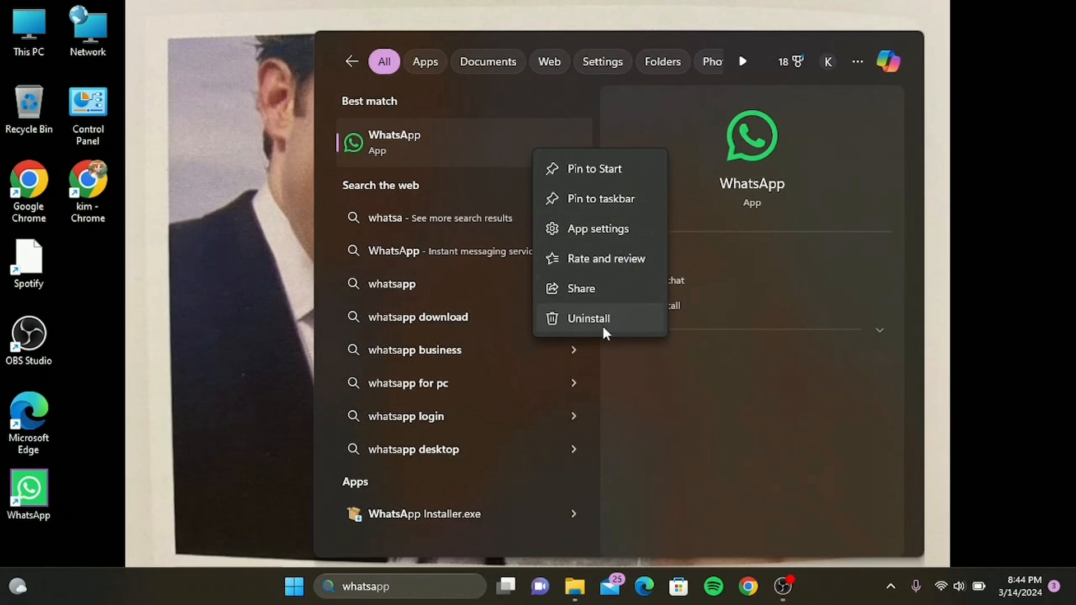
mouse_move(915, 240)
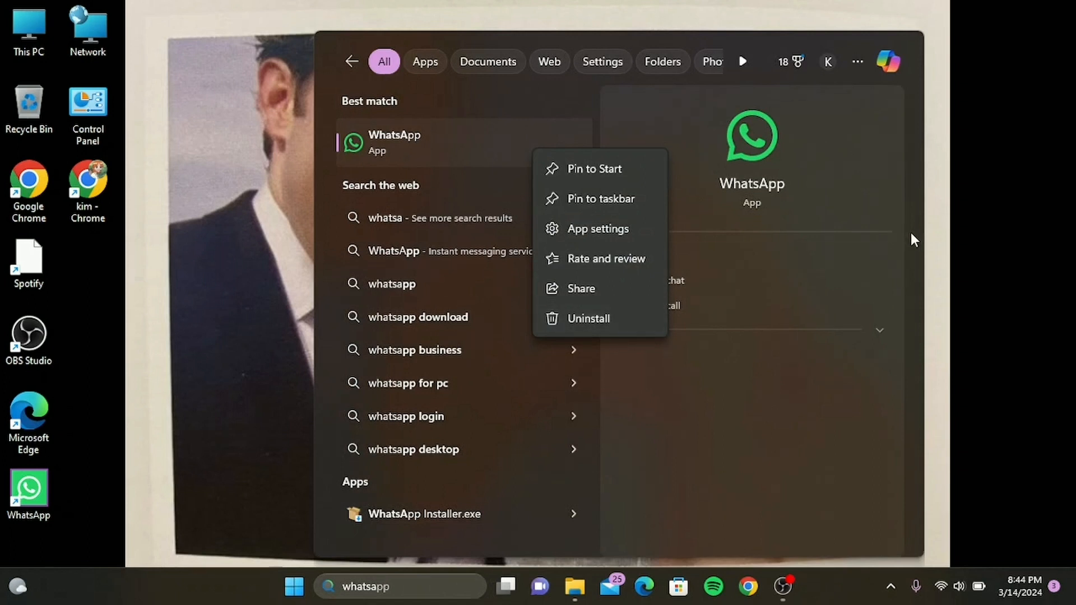
click(190, 282)
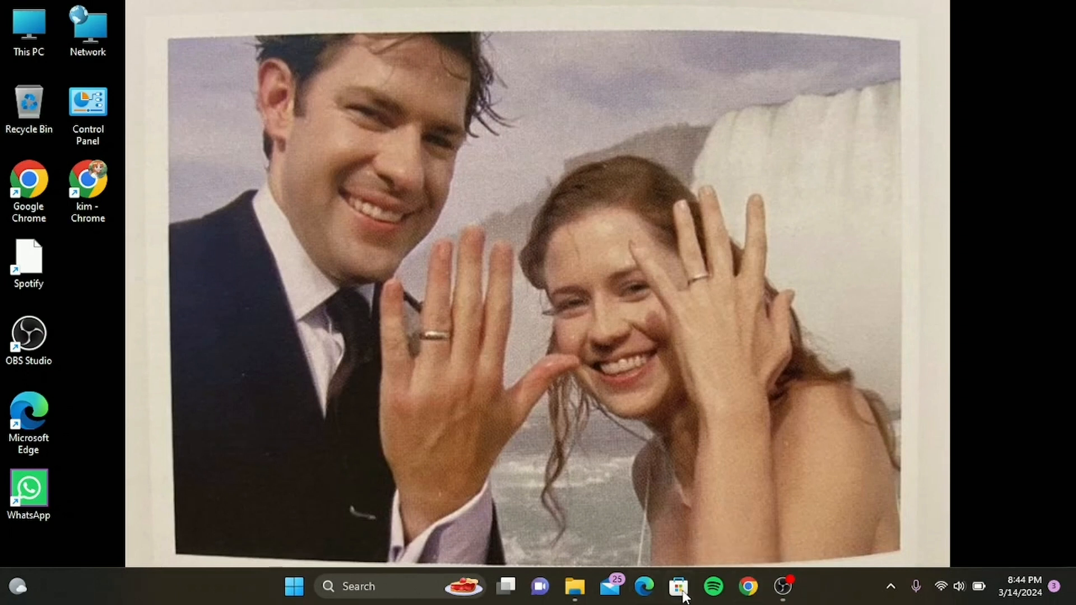
Show WhatsApp's Microsoft Store page and review its description, reviews and version 2.2407.10.0 info
click(678, 585)
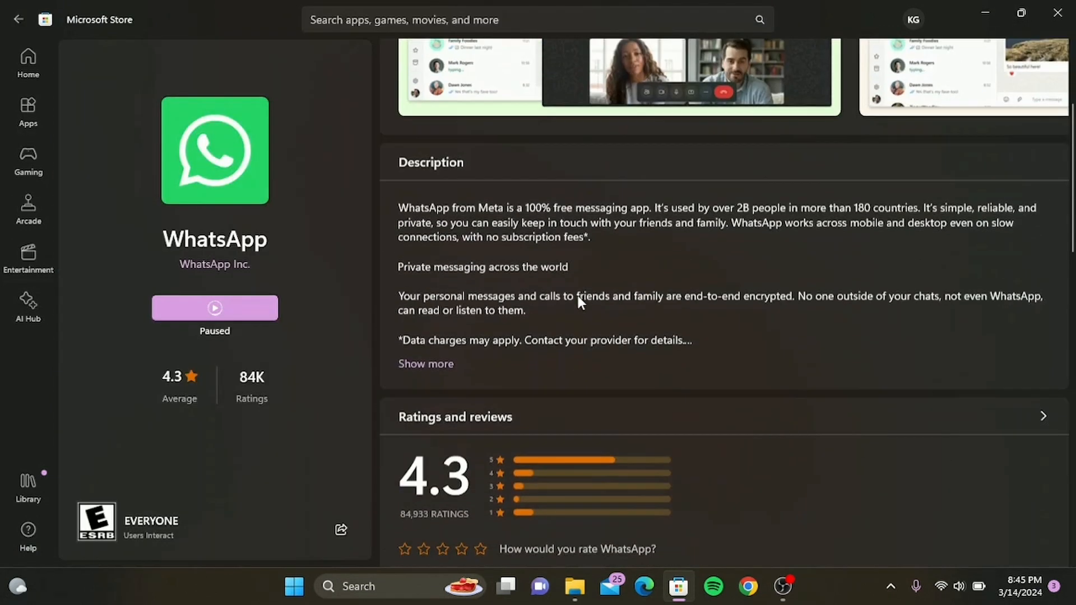
scroll(down, 3)
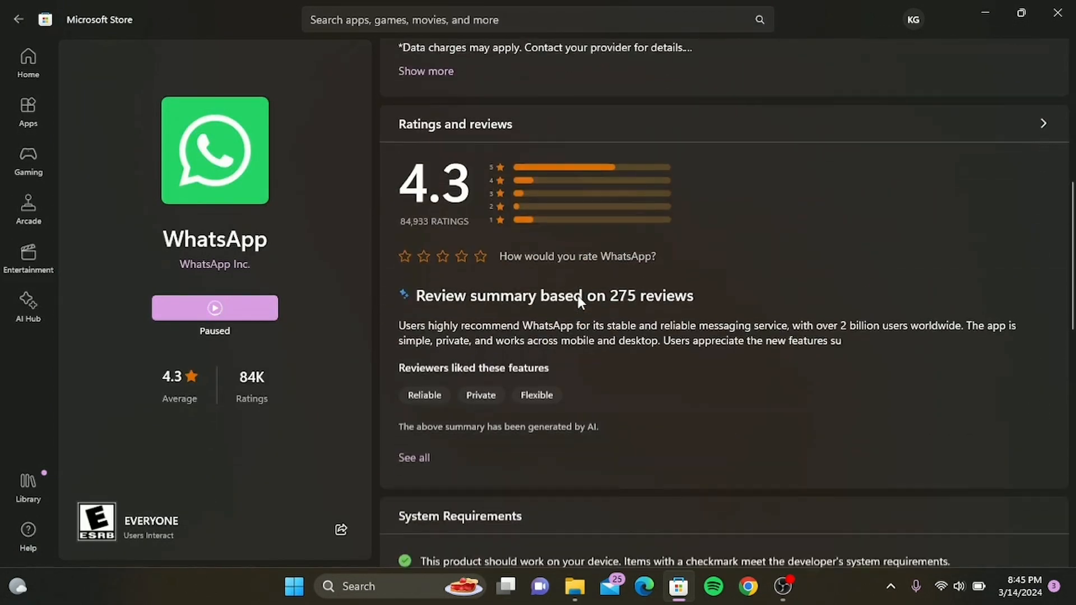
scroll(down, 3)
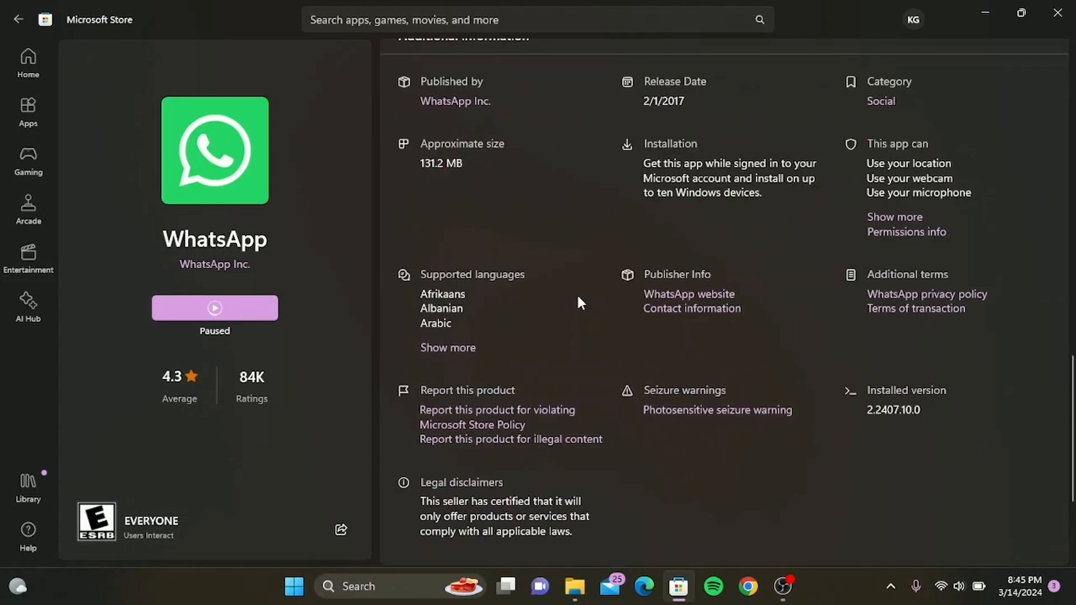
text(wsreset)
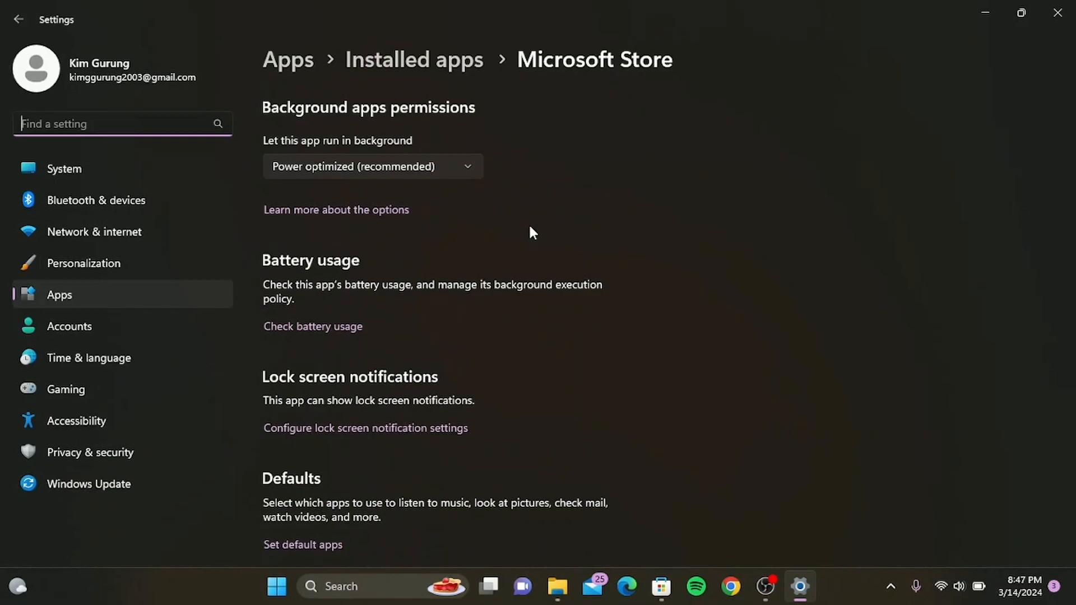
Reach the Reset section and run Repair on the Microsoft Store app, keeping its data
scroll(down, 3)
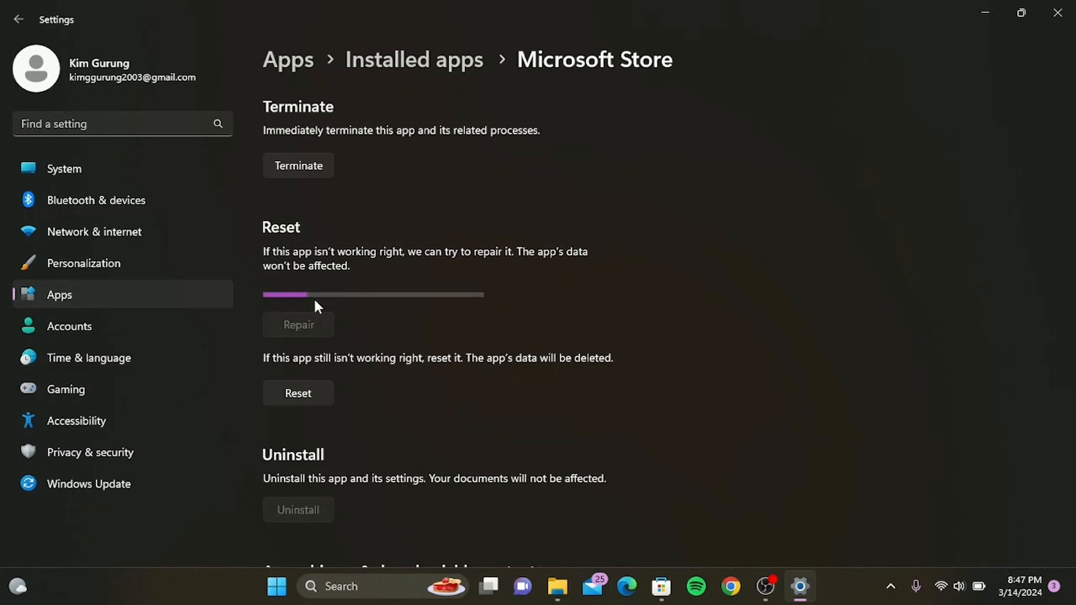
mouse_move(381, 326)
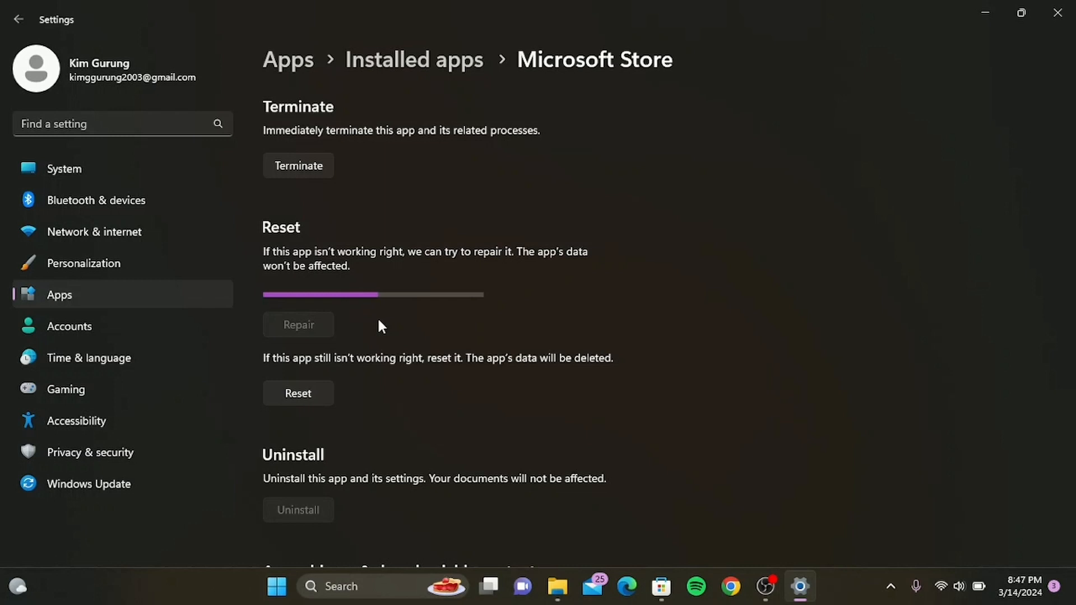